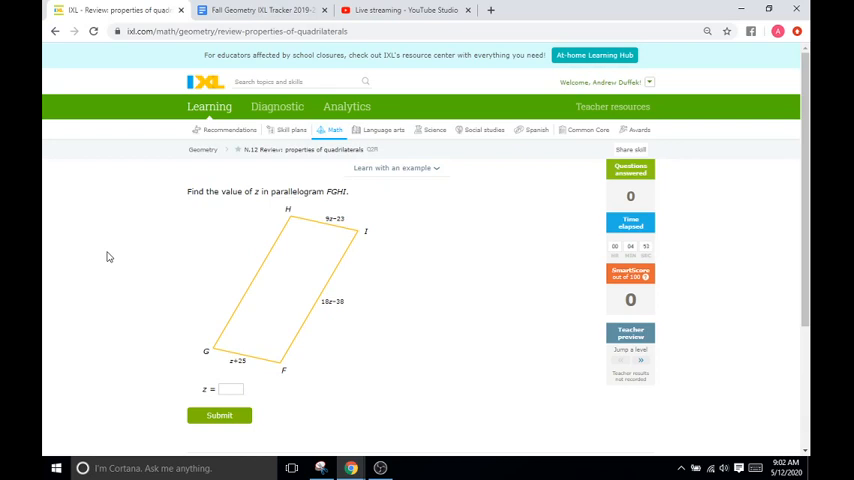
{"action": "mouse_move", "coordinate": [350, 290]}
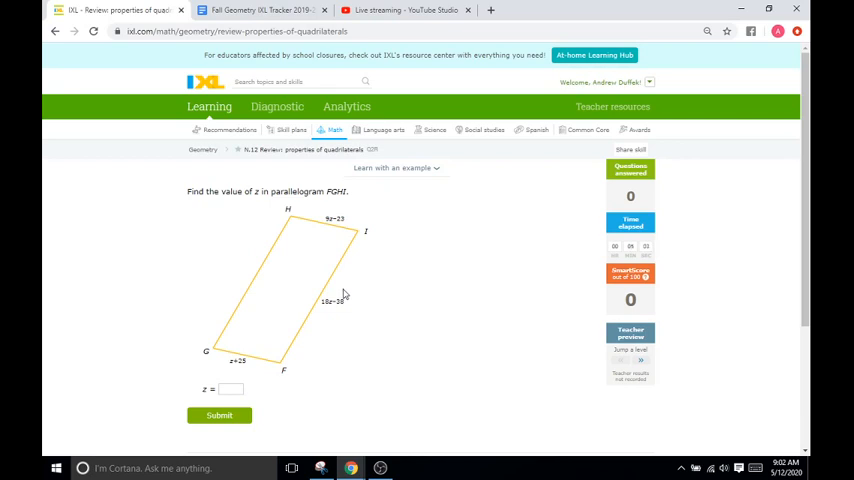
{"action": "mouse_move", "coordinate": [444, 262]}
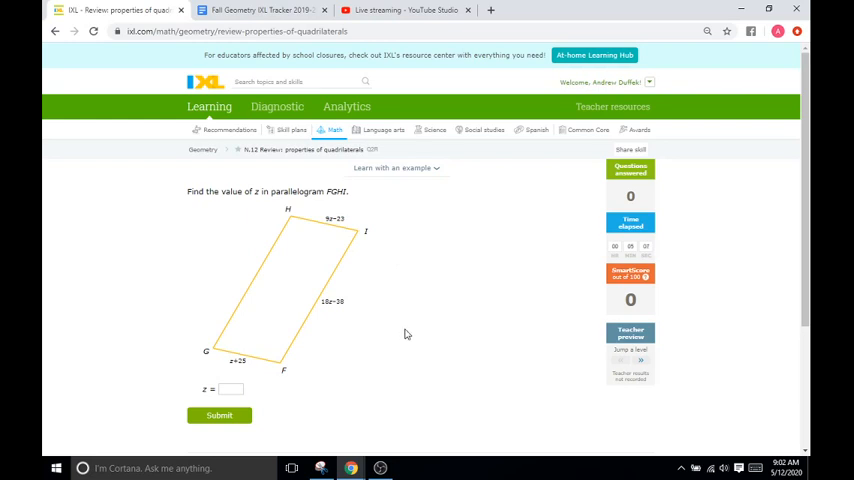
{"action": "mouse_move", "coordinate": [416, 310]}
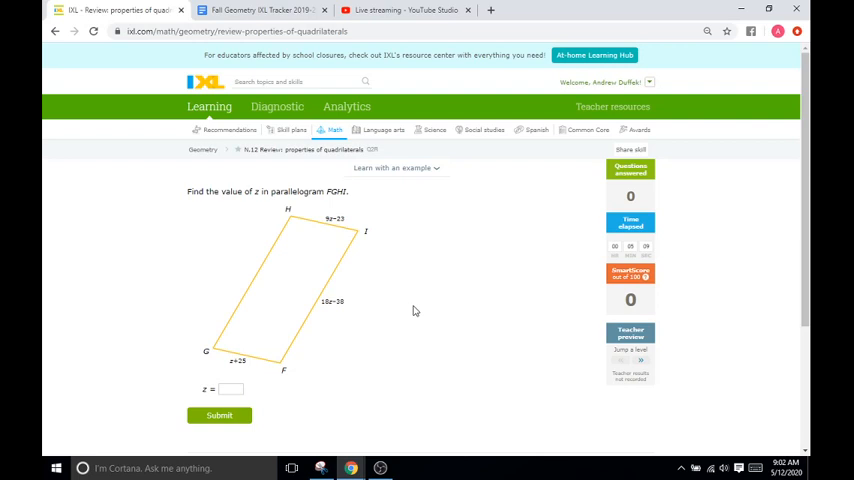
{"action": "mouse_move", "coordinate": [448, 412]}
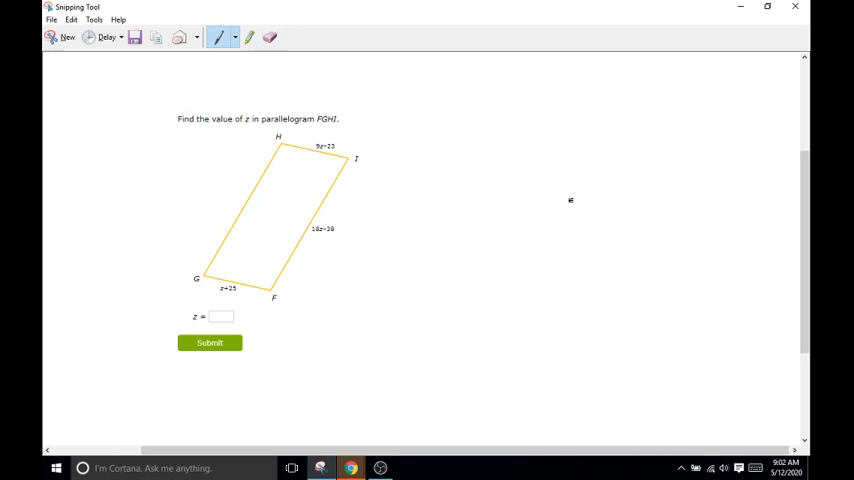
{"action": "mouse_move", "coordinate": [576, 162]}
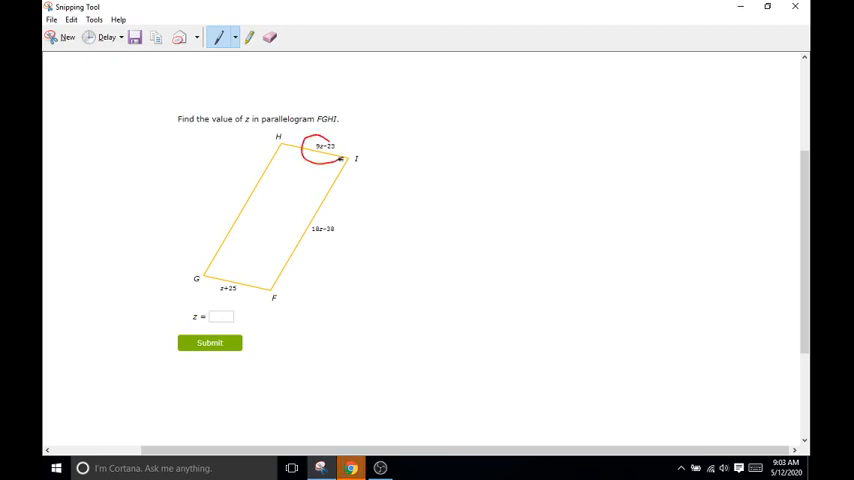
Circle the 9z−23 and z+25 opposite-angle labels in red on the parallelogram snip.
{"action": "left_click_drag", "start_coordinate": [234, 278], "coordinate": [212, 298]}
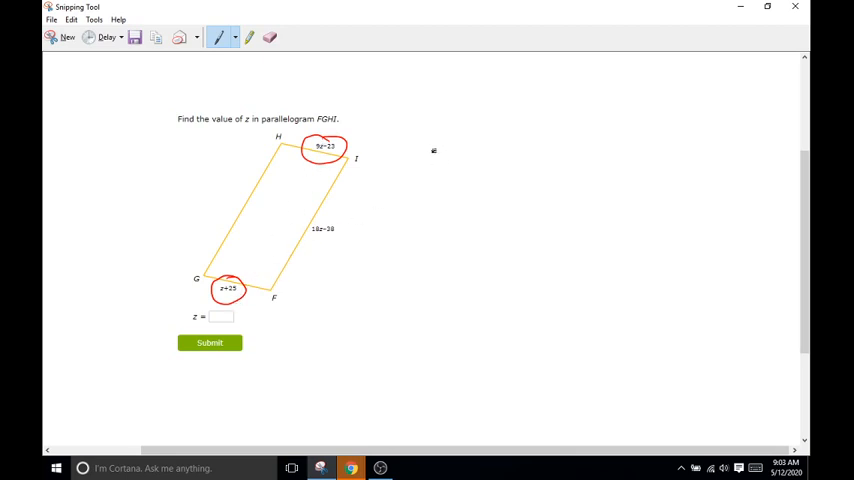
Write 9z − 23 = z + 25 beside the figure and cancel terms by subtracting z and adding 23.
{"action": "left_click_drag", "start_coordinate": [436, 156], "coordinate": [428, 140]}
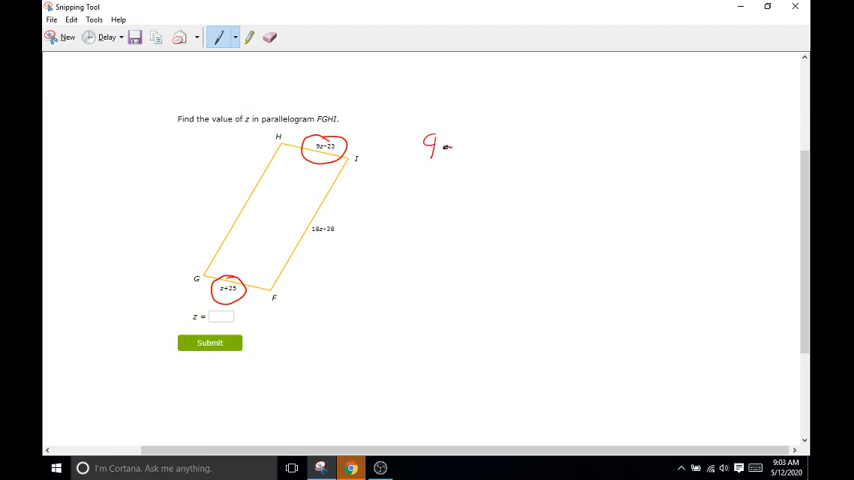
{"action": "left_click_drag", "start_coordinate": [444, 150], "coordinate": [490, 150]}
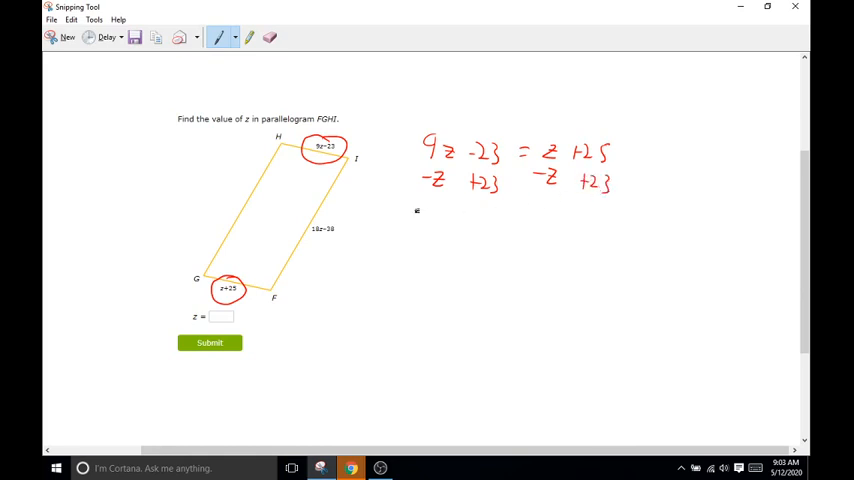
{"action": "left_click_drag", "start_coordinate": [412, 212], "coordinate": [640, 202]}
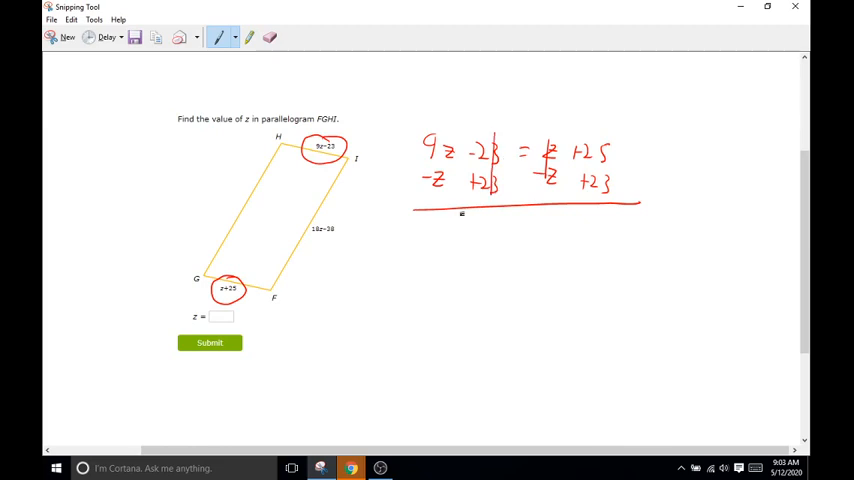
Simplify to 8z = 48, divide both sides by 8, and write z = 6.
{"action": "left_click_drag", "start_coordinate": [442, 222], "coordinate": [452, 238]}
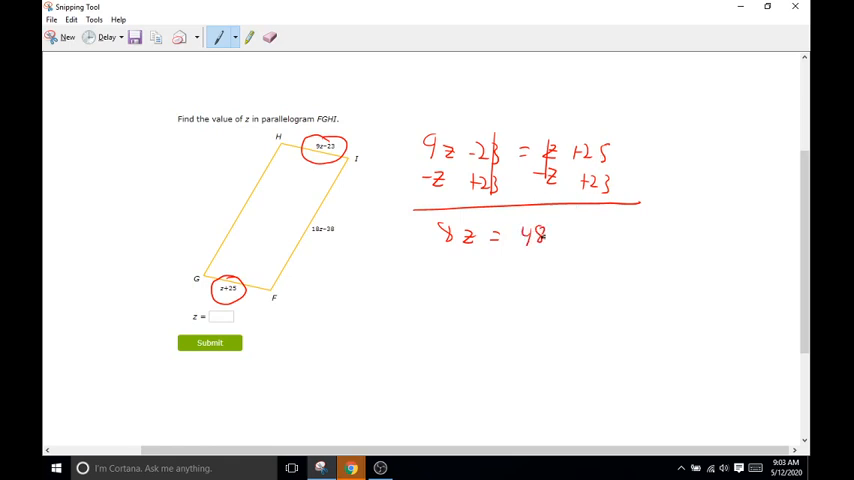
{"action": "left_click_drag", "start_coordinate": [436, 256], "coordinate": [480, 256]}
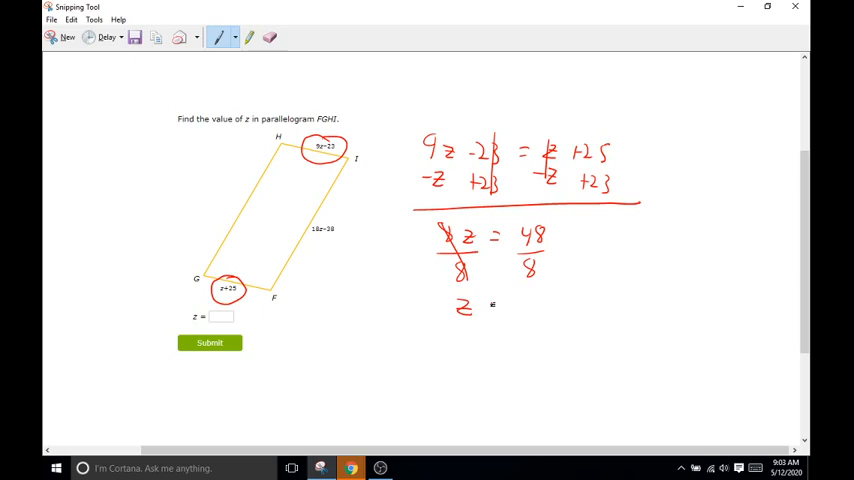
{"action": "left_click_drag", "start_coordinate": [480, 304], "coordinate": [540, 320]}
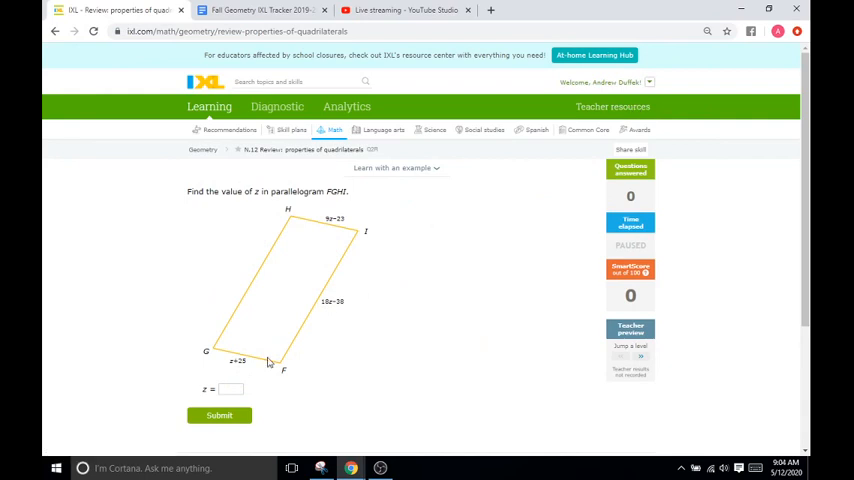
Enter 6 as the value of z, submit it, and continue to the next question.
{"action": "type", "text": "6"}
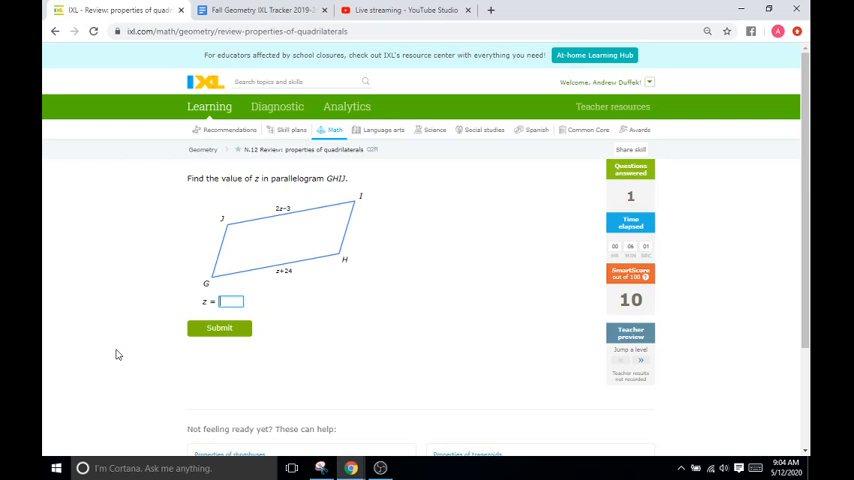
{"action": "mouse_move", "coordinate": [118, 260]}
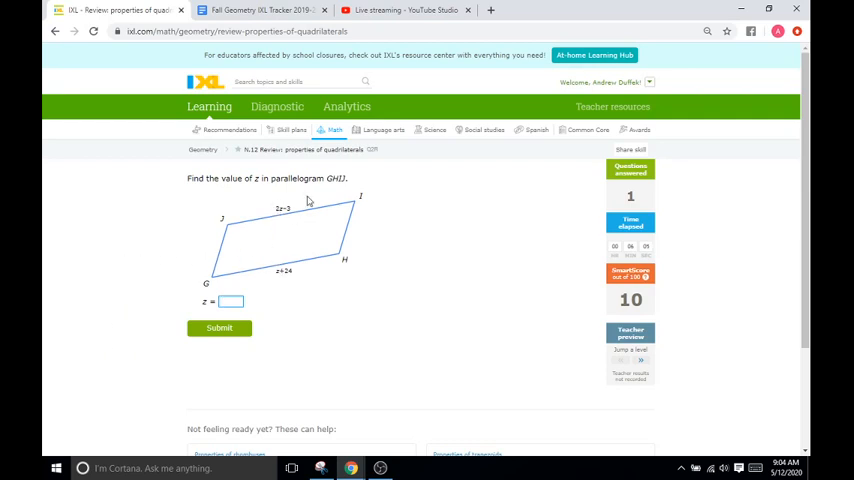
{"action": "left_click", "coordinate": [220, 328]}
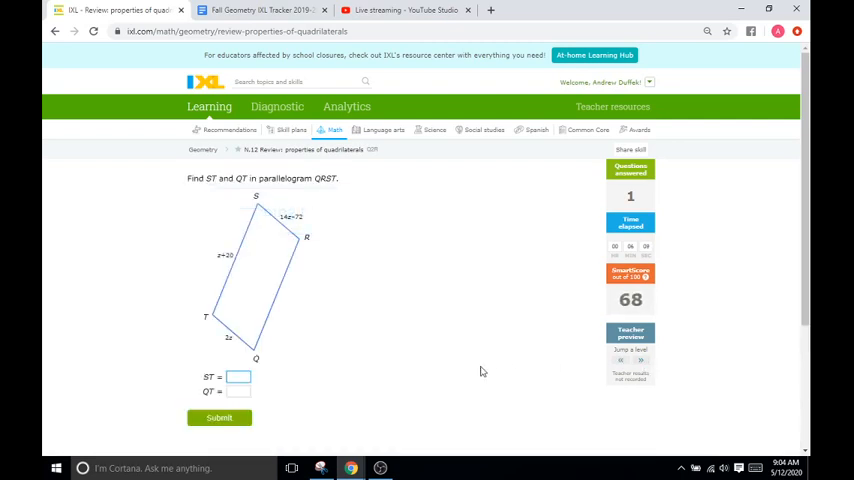
{"action": "mouse_move", "coordinate": [420, 340]}
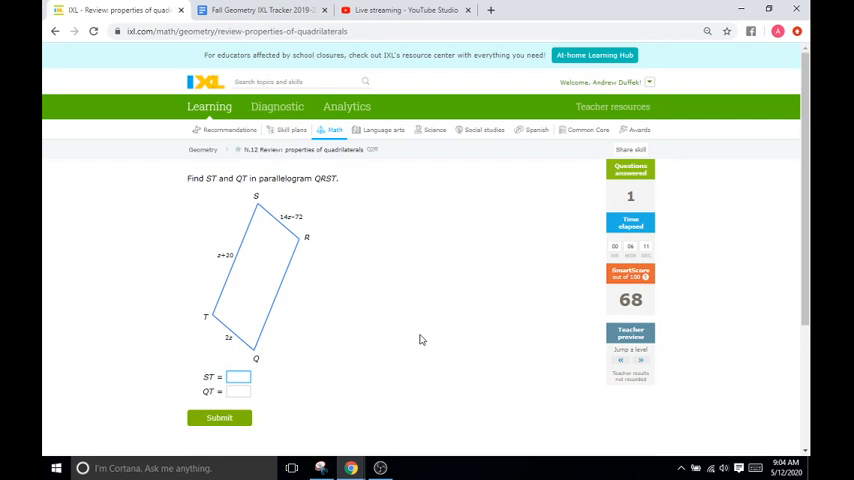
{"action": "mouse_move", "coordinate": [272, 344]}
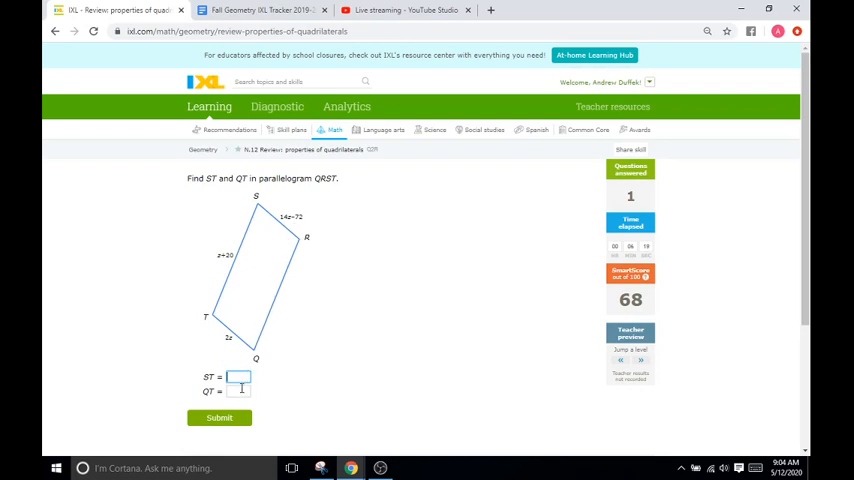
{"action": "mouse_move", "coordinate": [316, 392]}
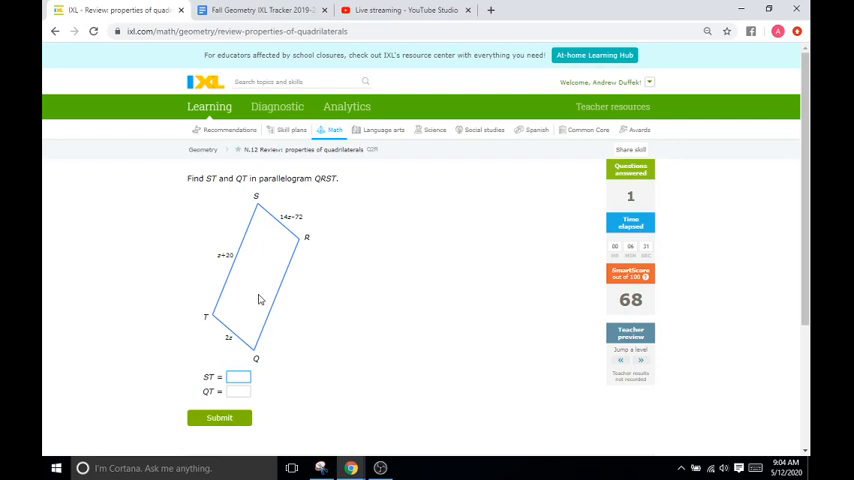
{"action": "mouse_move", "coordinate": [234, 352]}
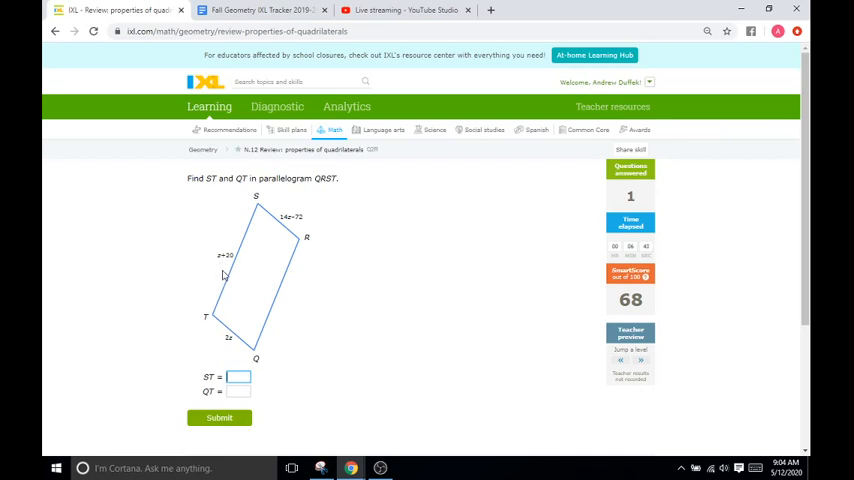
{"action": "mouse_move", "coordinate": [350, 360]}
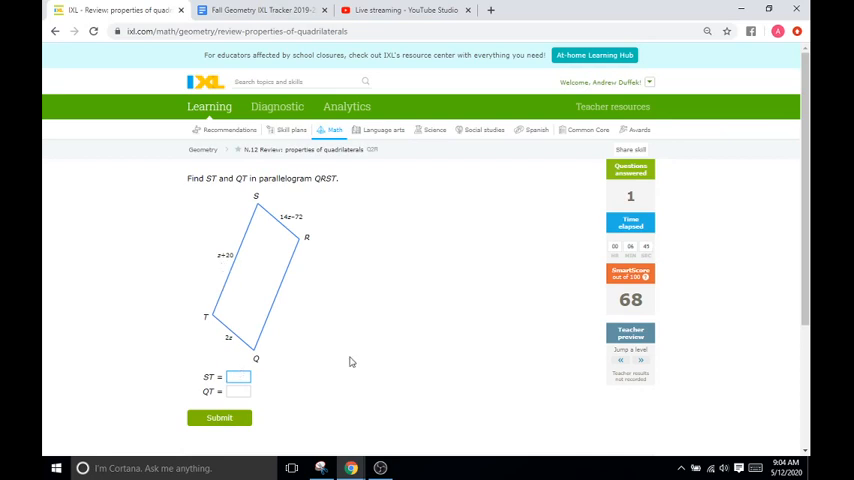
Submit the computed side lengths ST and QT for parallelogram QRST.
{"action": "left_click", "coordinate": [220, 416]}
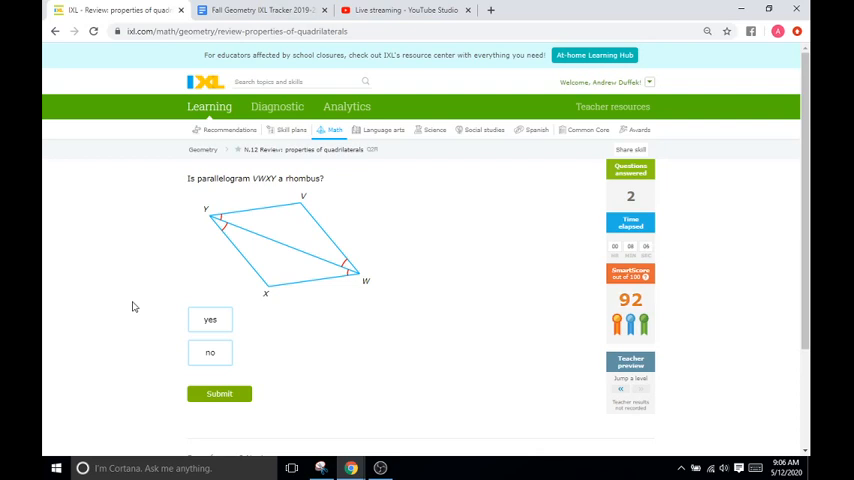
{"action": "mouse_move", "coordinate": [412, 252]}
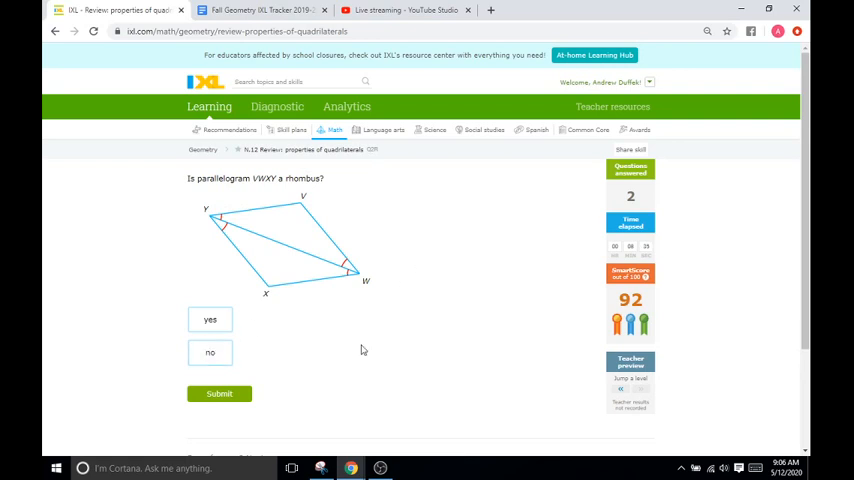
{"action": "mouse_move", "coordinate": [384, 246]}
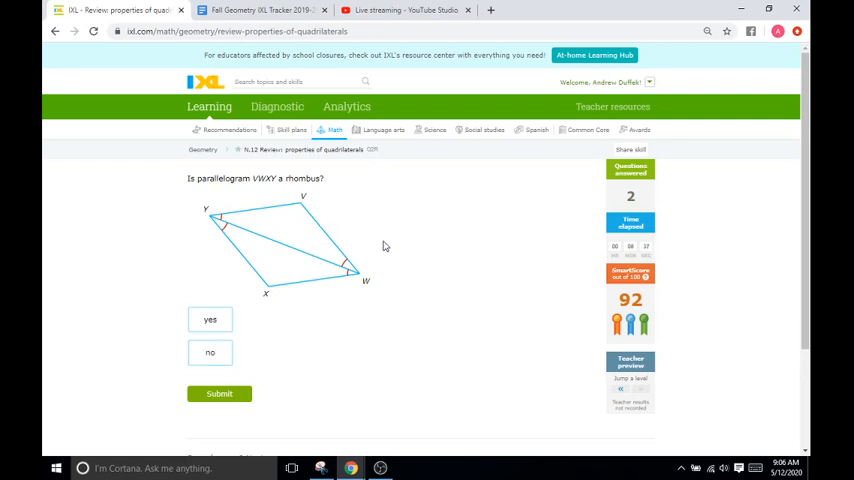
{"action": "mouse_move", "coordinate": [228, 230]}
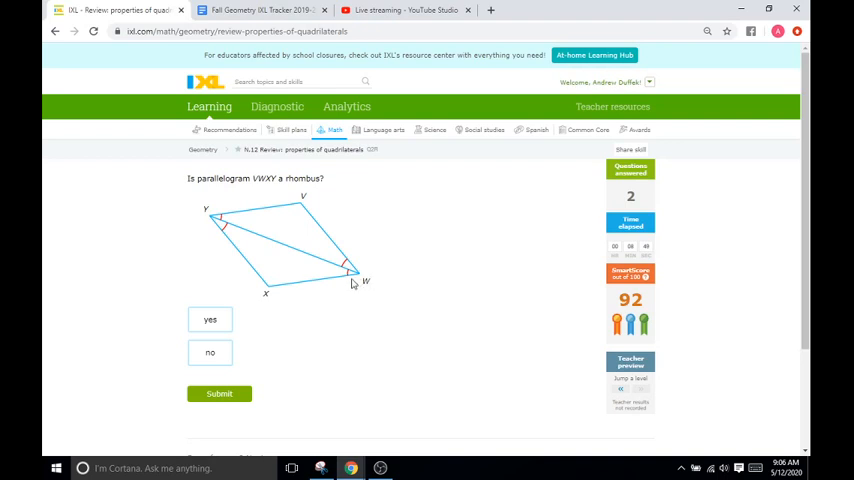
{"action": "mouse_move", "coordinate": [230, 236]}
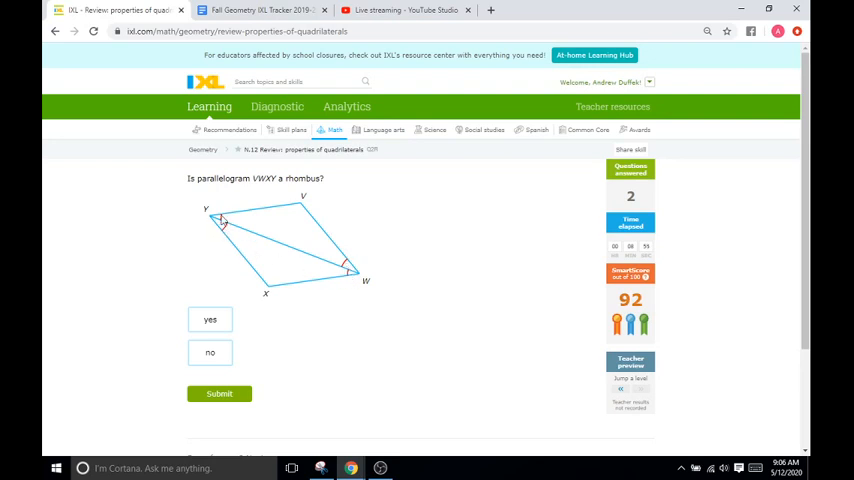
{"action": "mouse_move", "coordinate": [216, 292]}
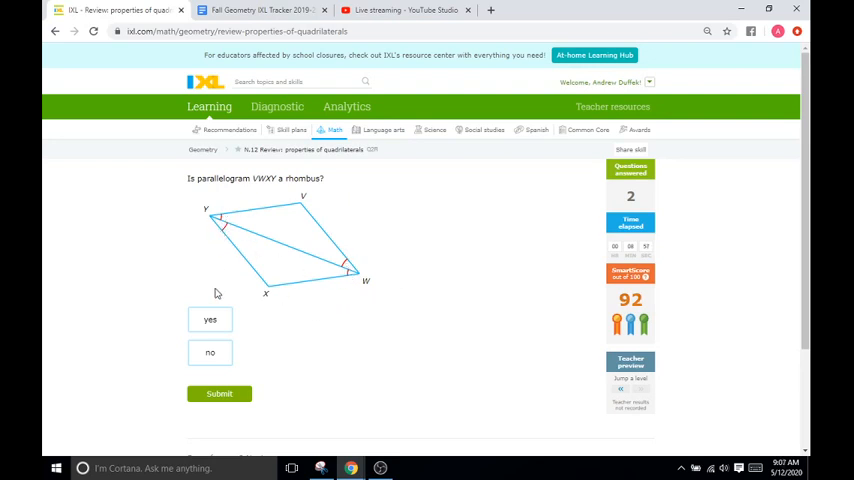
Answer yes, parallelogram VWXY is a rhombus, earning the That's right! confirmation.
{"action": "left_click", "coordinate": [220, 392]}
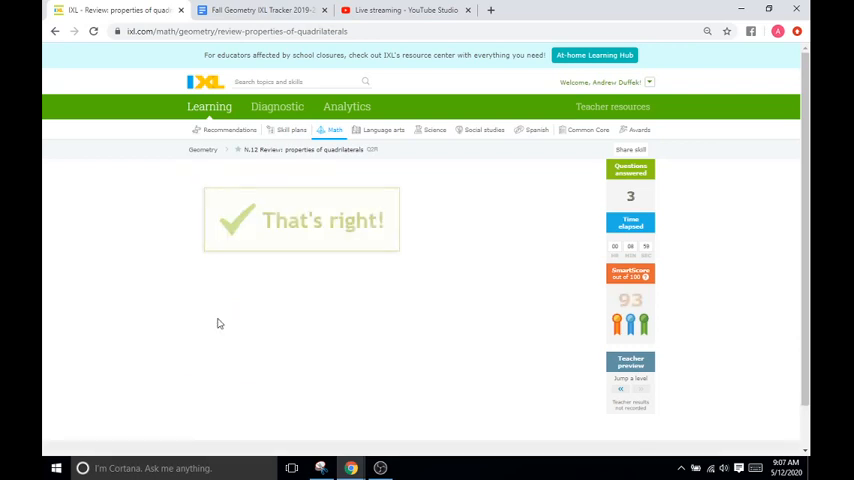